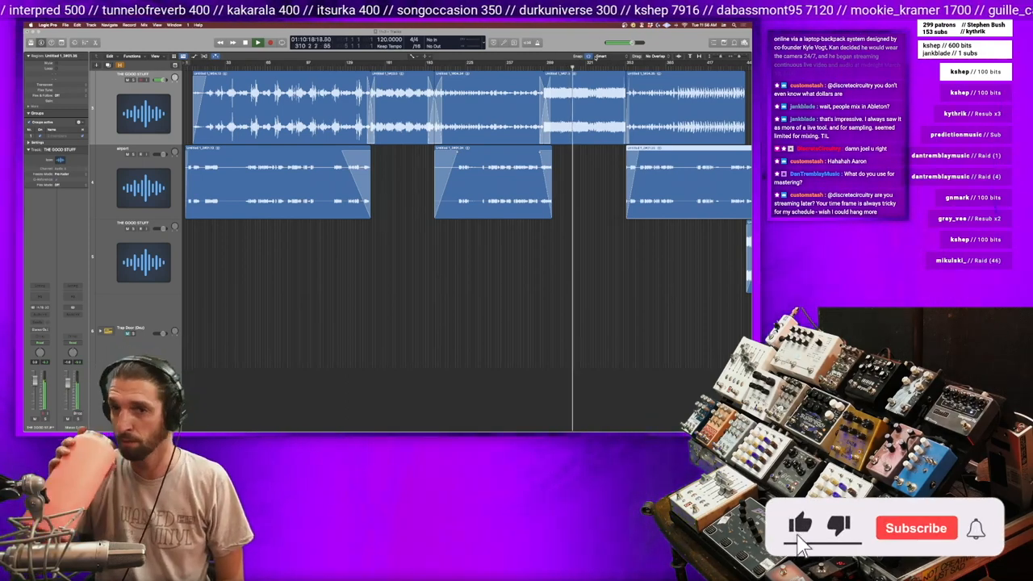
Step: Open THE GOOD STUFF's Pro-Q 3 window and move it lower to uncover the top track
click(915, 528)
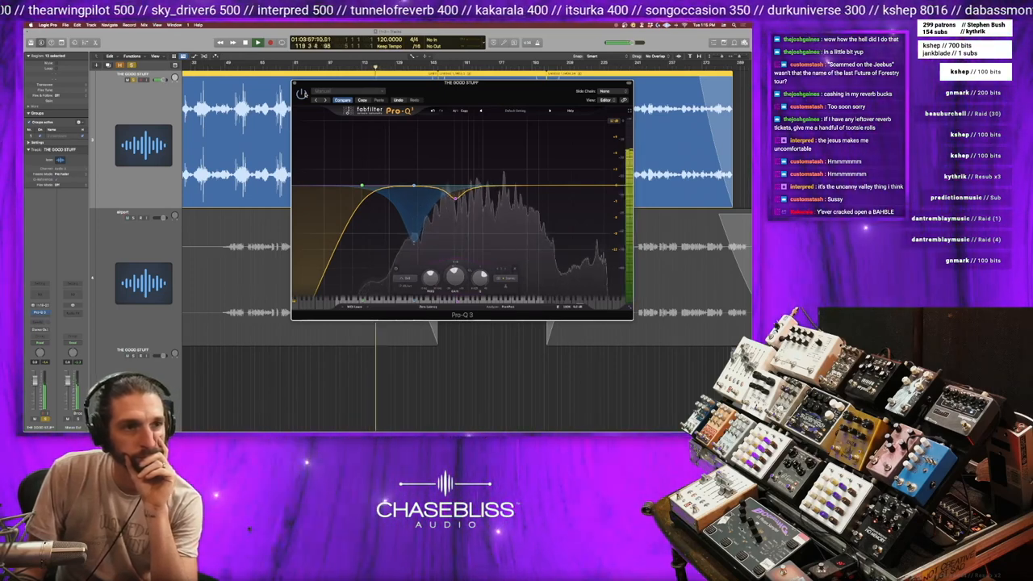
drag(460, 85, 514, 207)
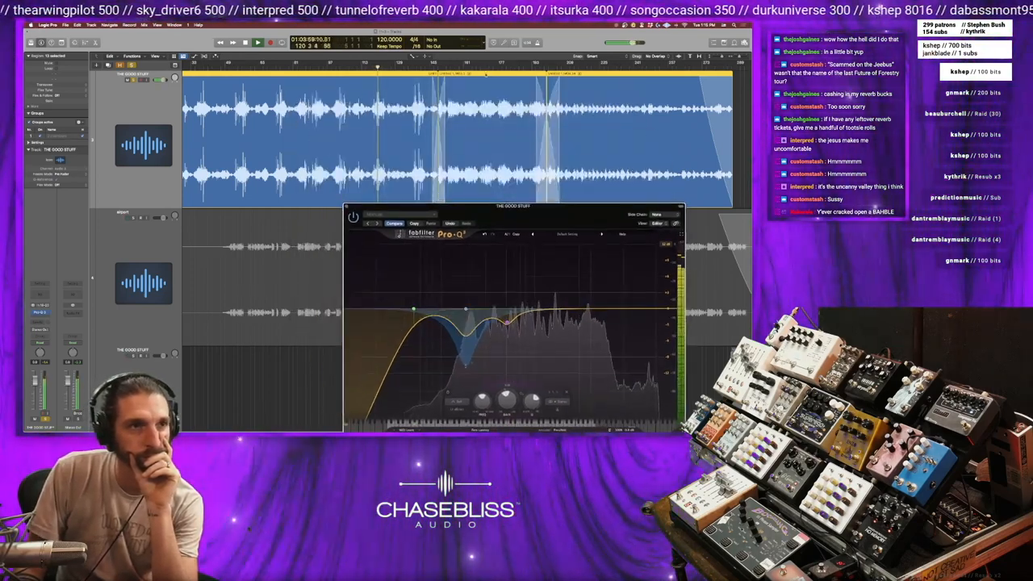